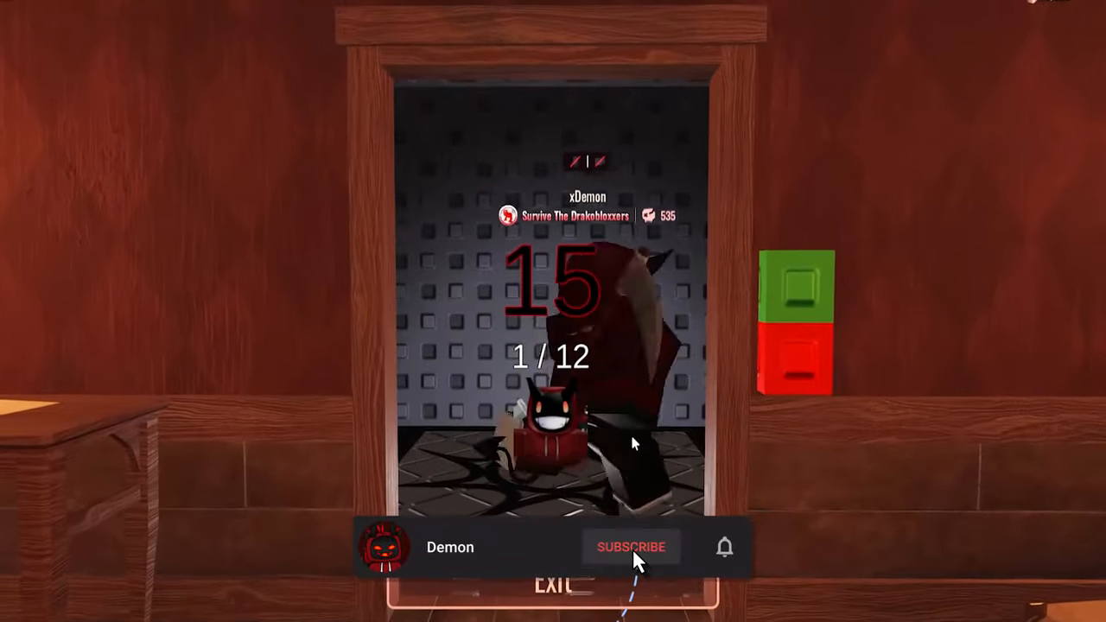
pyautogui.click(630, 546)
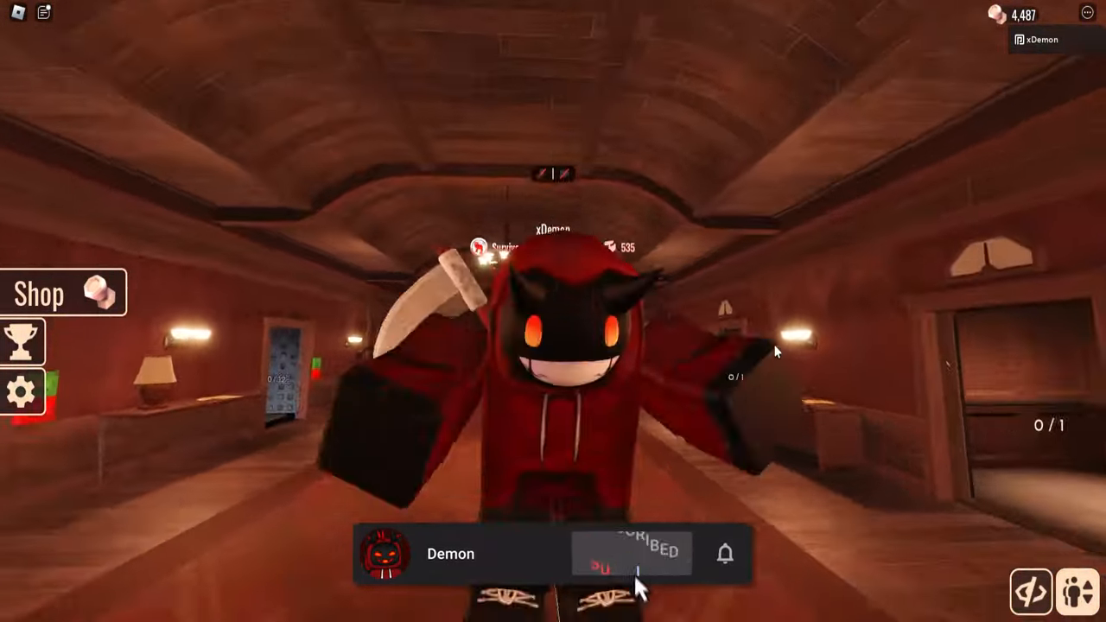
pyautogui.click(631, 553)
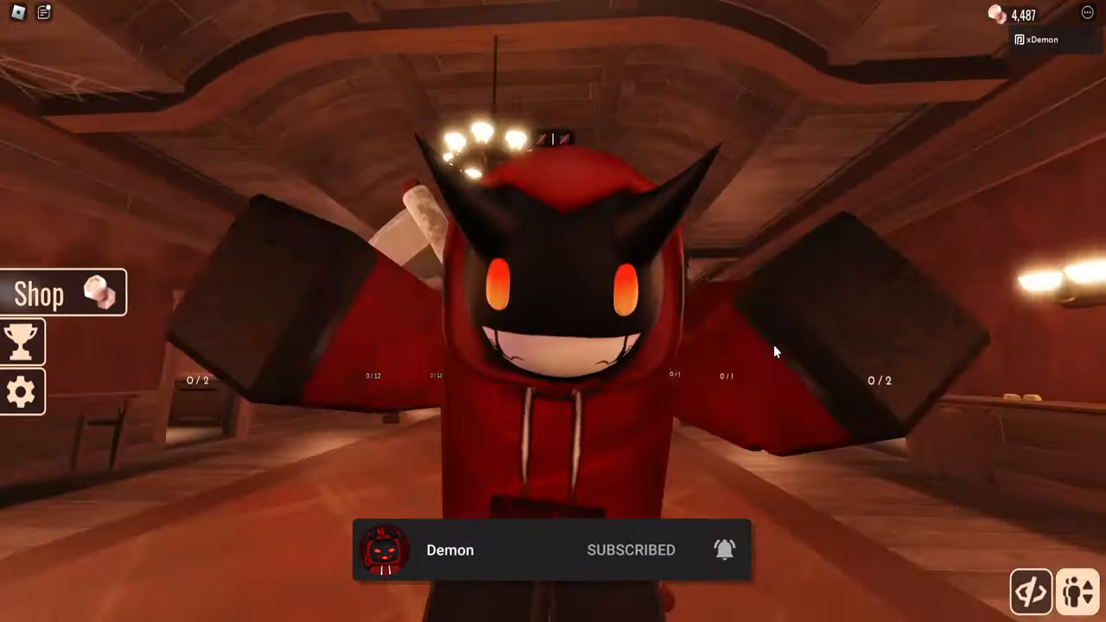